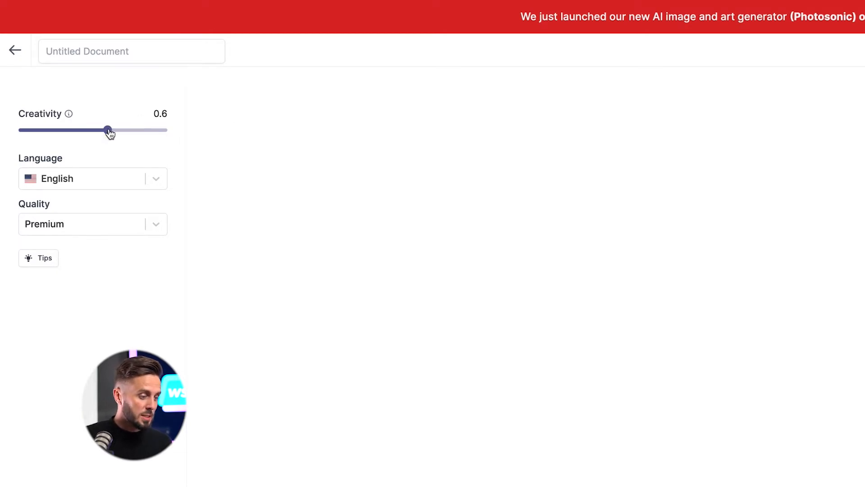
Experiment with the creativity slider across its range and settle it back at 0.6.
drag(109, 130, 136, 130)
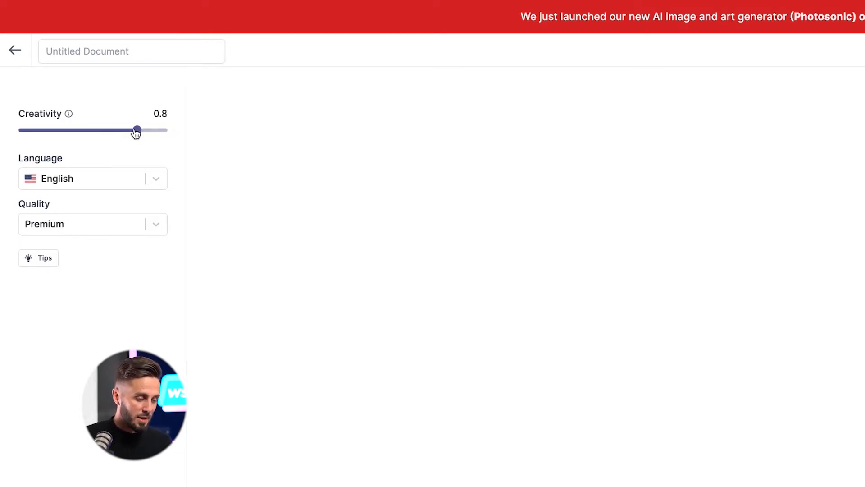
drag(137, 129, 82, 130)
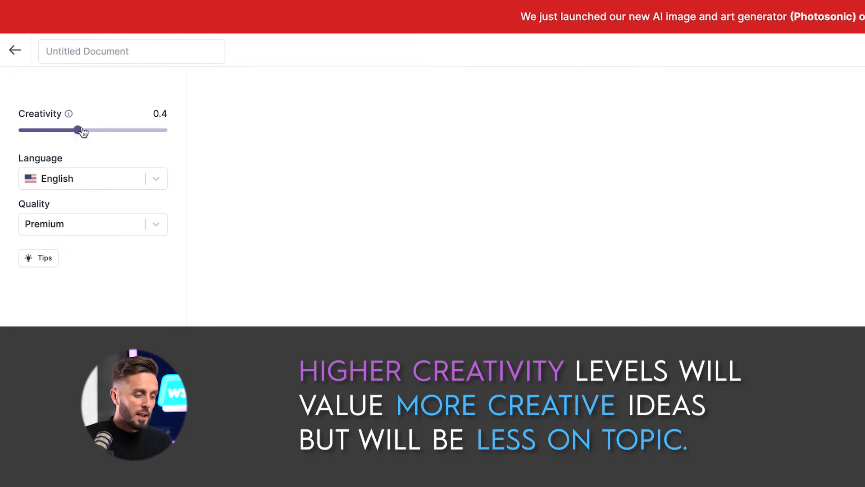
drag(80, 130, 168, 130)
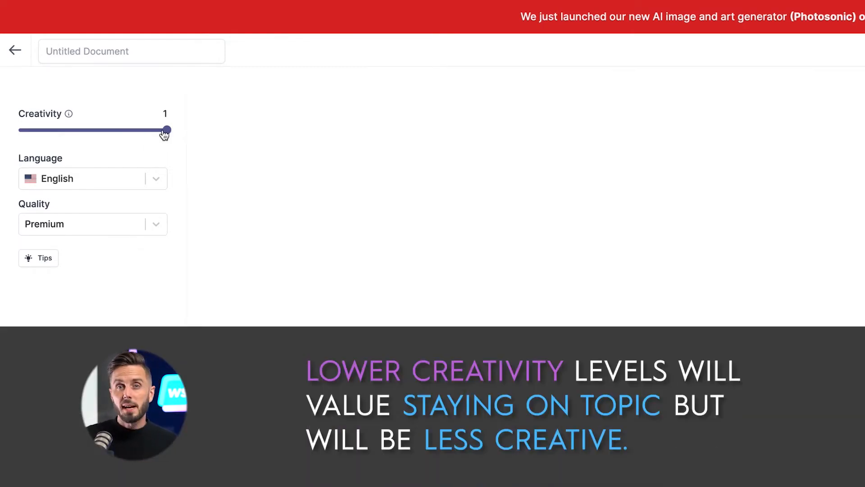
drag(168, 130, 49, 130)
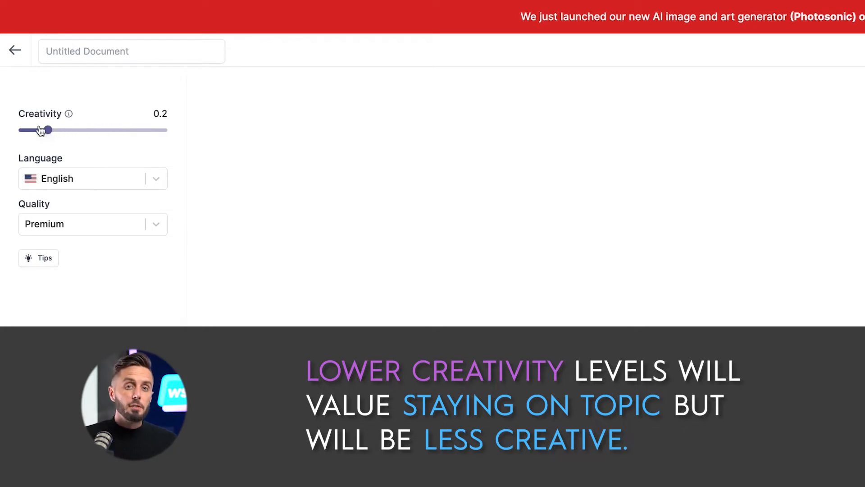
drag(48, 130, 18, 129)
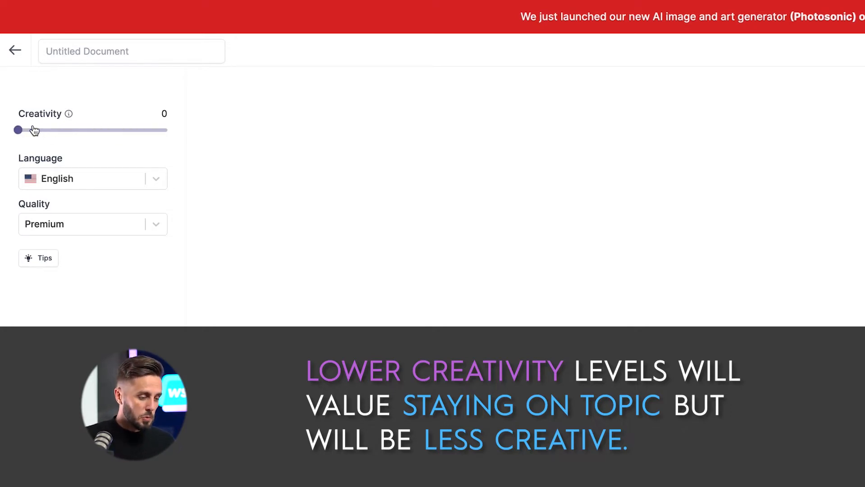
drag(18, 130, 107, 129)
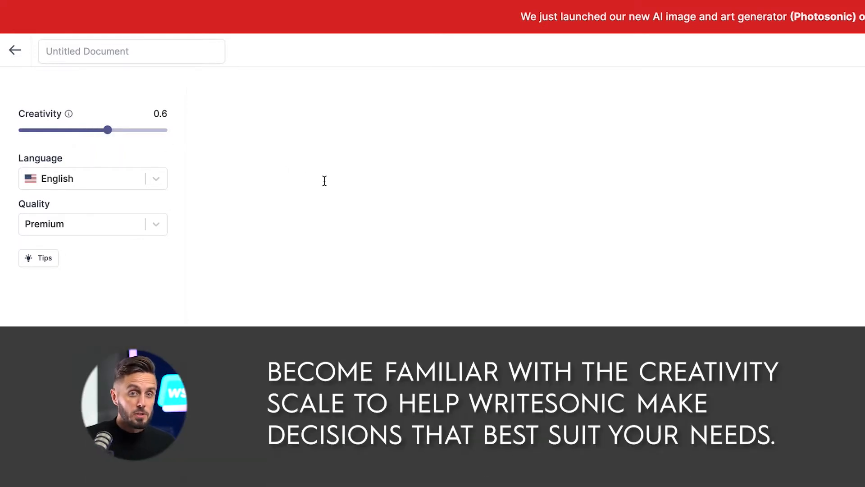
Try several buttons along the editor's bottom toolbar.
scroll(up, 3)
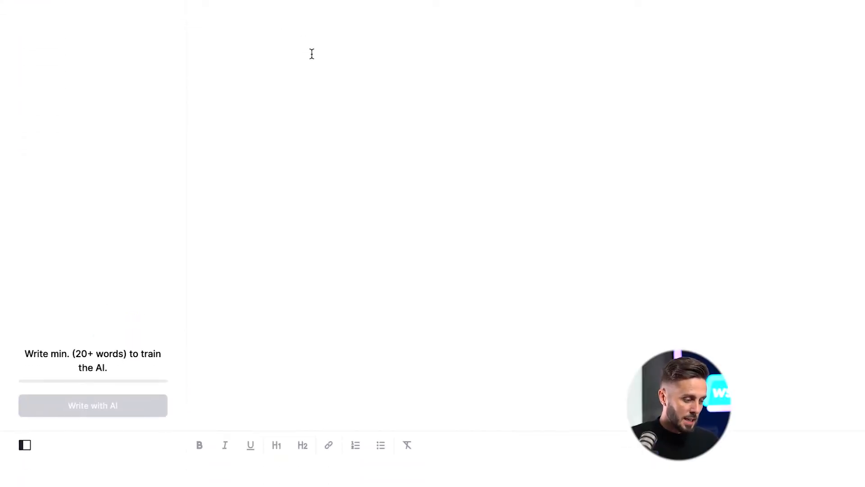
click(250, 445)
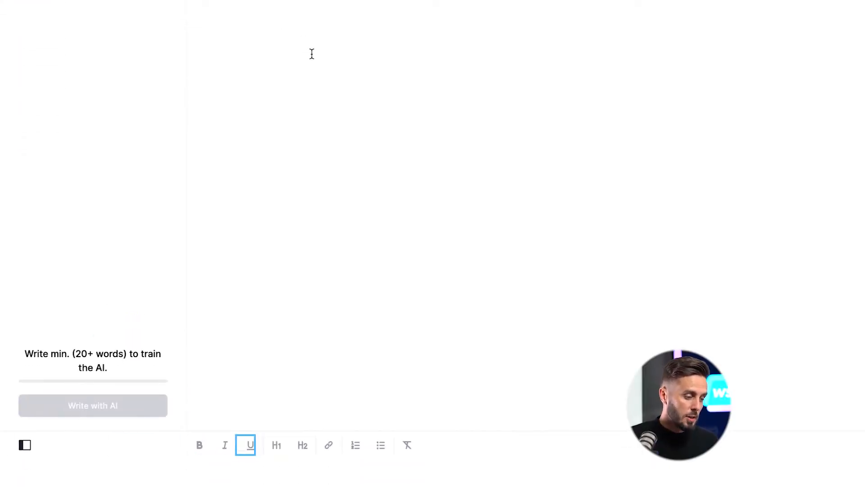
click(225, 446)
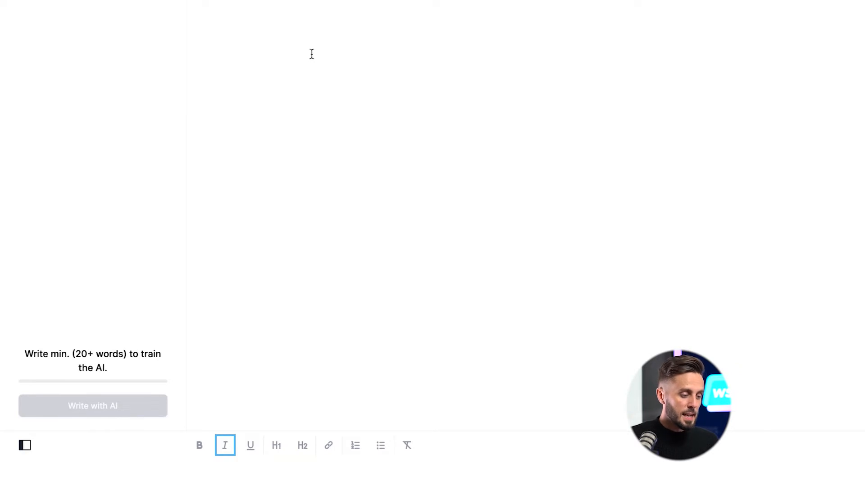
click(303, 445)
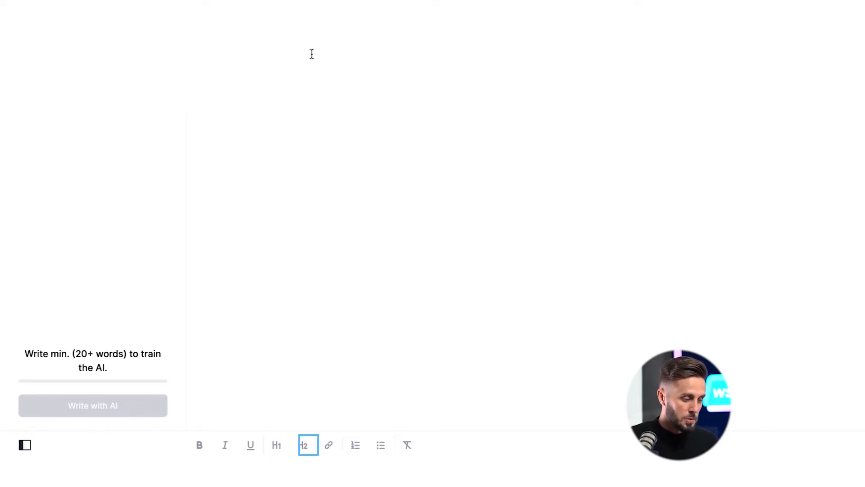
click(355, 444)
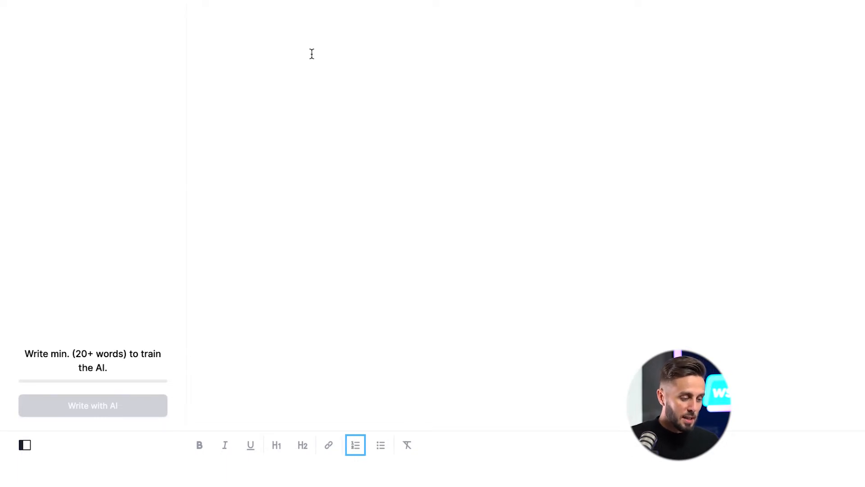
click(380, 444)
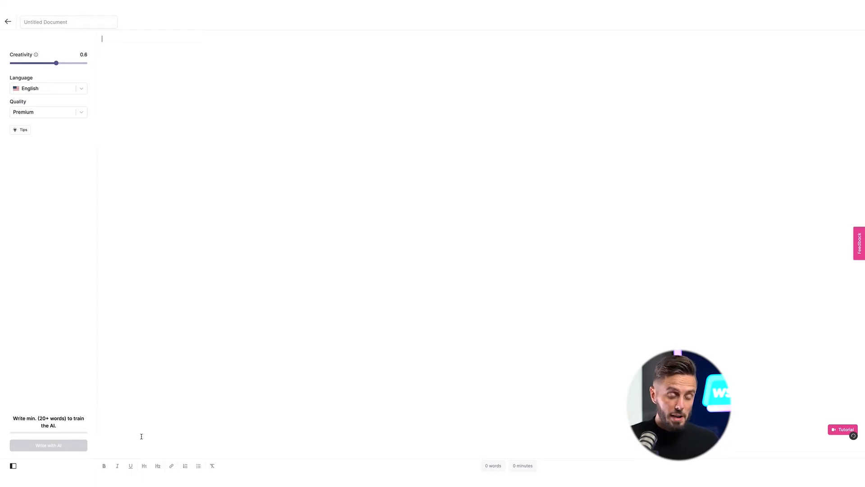
Enter the title 'The Top 5 Mistakes in Digital Marketing' and the 'many shapes and sizes' opener, then have AI continue.
text(The Top 5 Mistakes in Digital Ma)
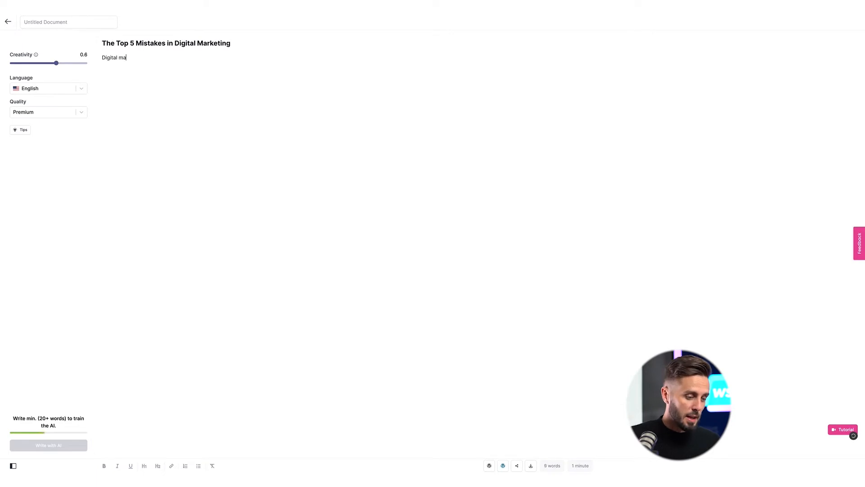
text(rketing comes in many shapes and sizes, some not as great as others)
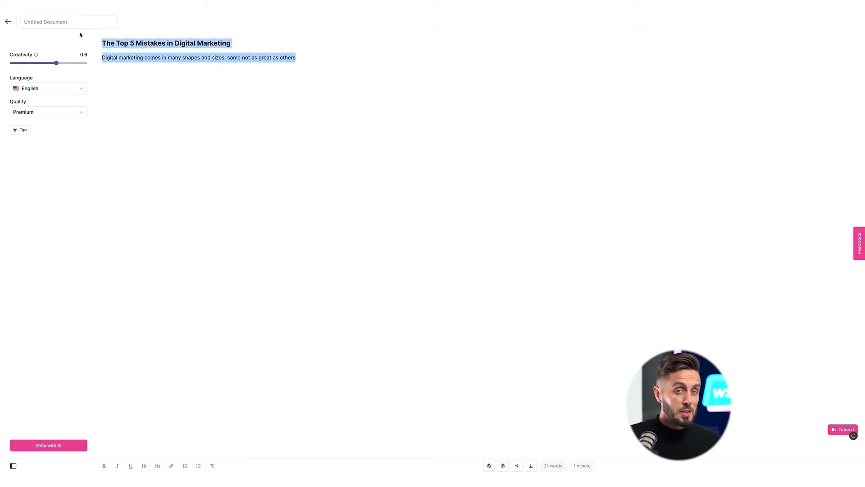
text(Person 1: Writ)
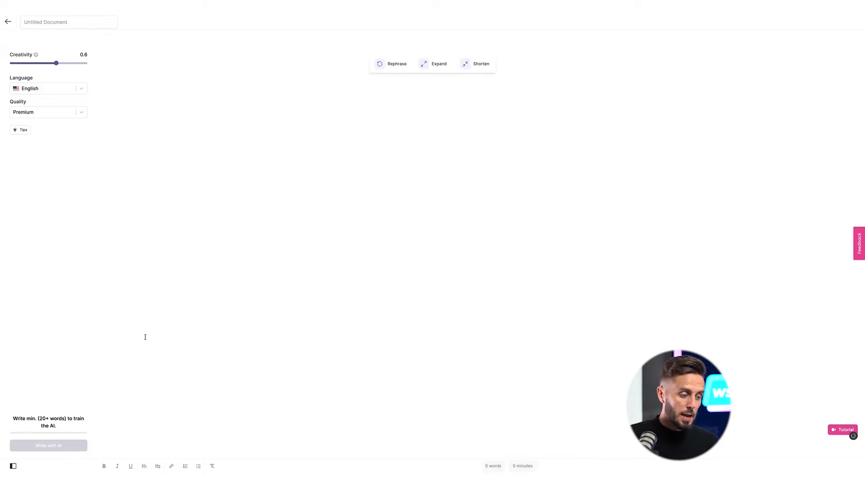
text(The Top 5 Mistakes in Digital Marketing)
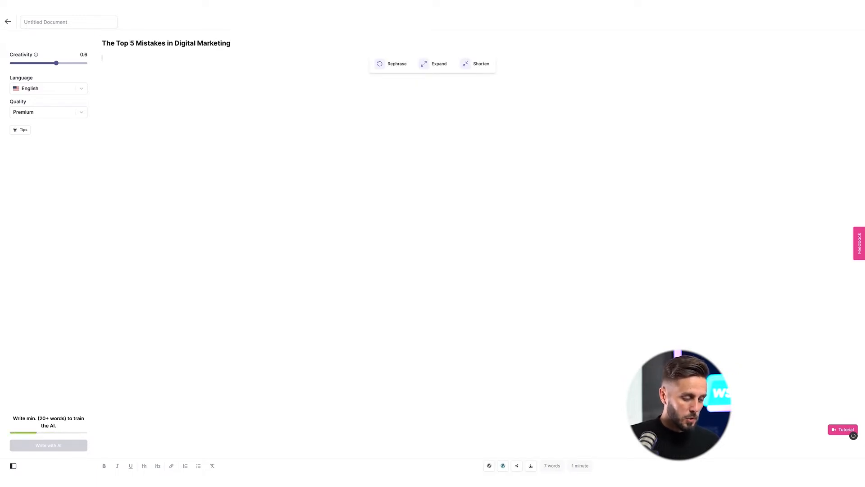
text(Digital marketing comes in many shapes and sizes, some not as great as other)
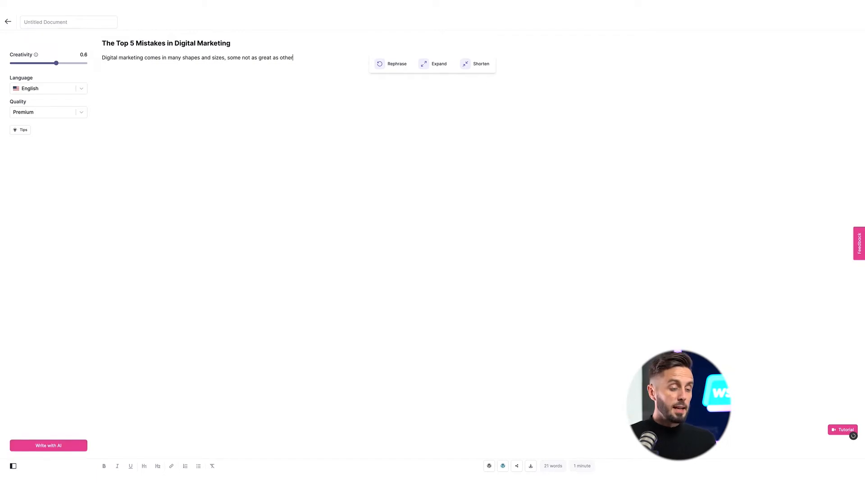
click(48, 445)
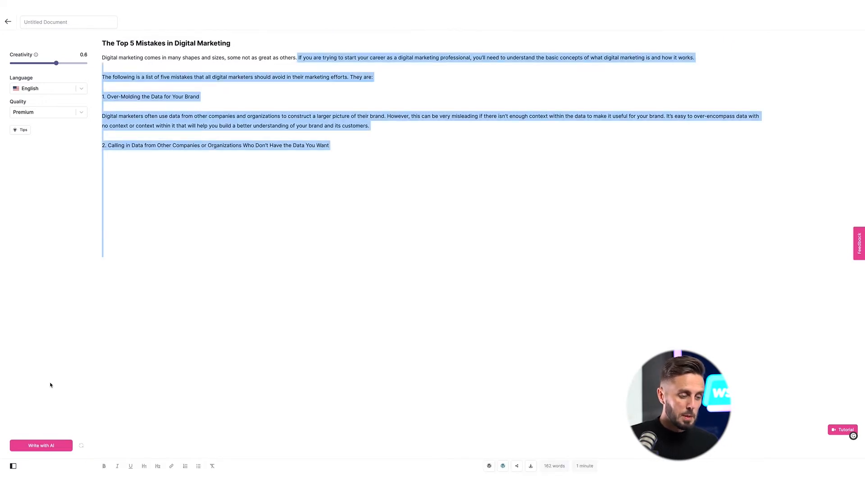
Make the two numbered mistake lines H2 subheadings and have the AI continue the article.
click(137, 284)
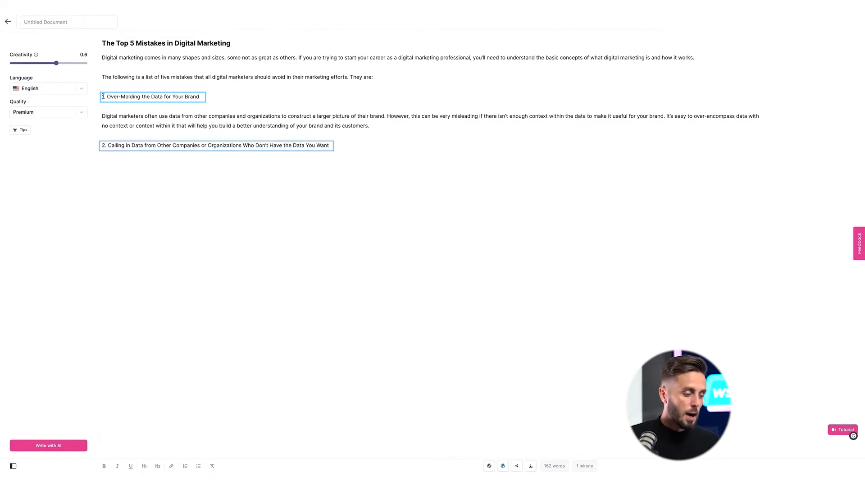
double_click(153, 97)
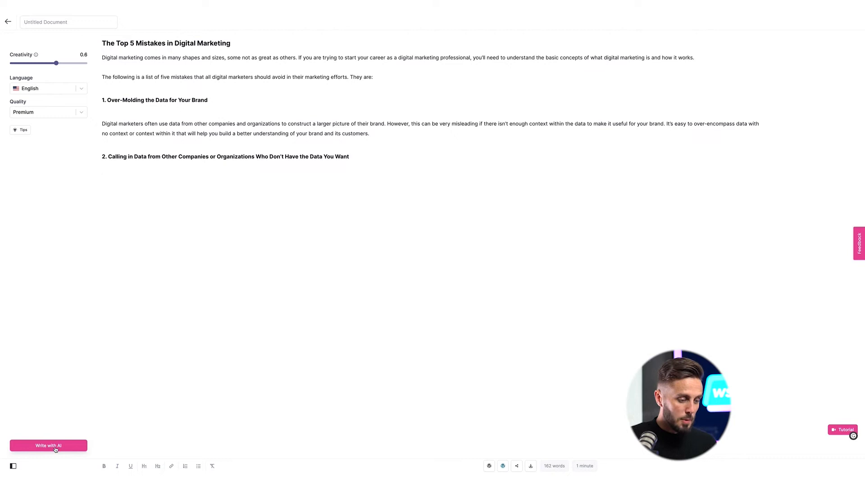
click(47, 445)
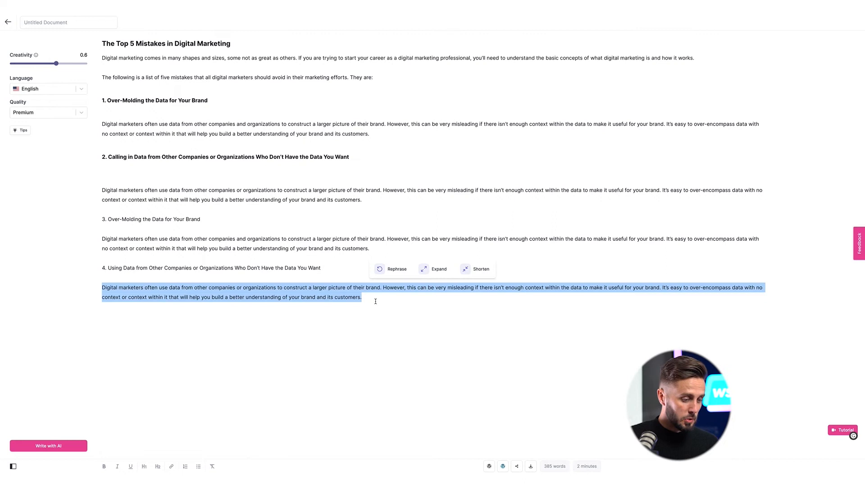
Hand-write the mistake 4 paragraph about companies not wanting you to have their data.
text(Sometimes companies don't want you to have their data for a reason. Even in similar fields, similar data is not always)
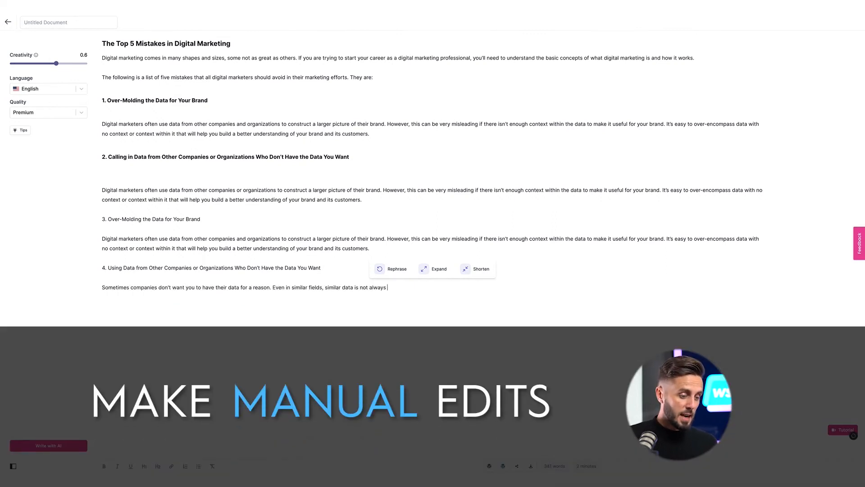
text(applicable to one another. It is easy to get lost thinking that because it)
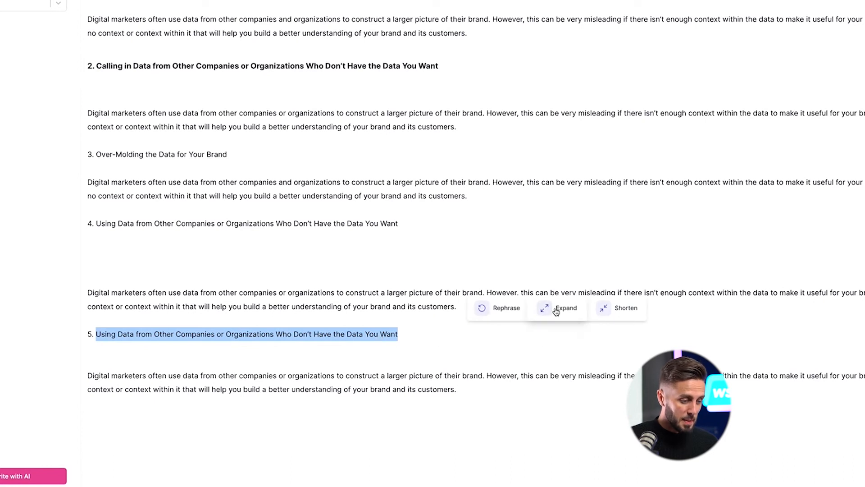
click(558, 307)
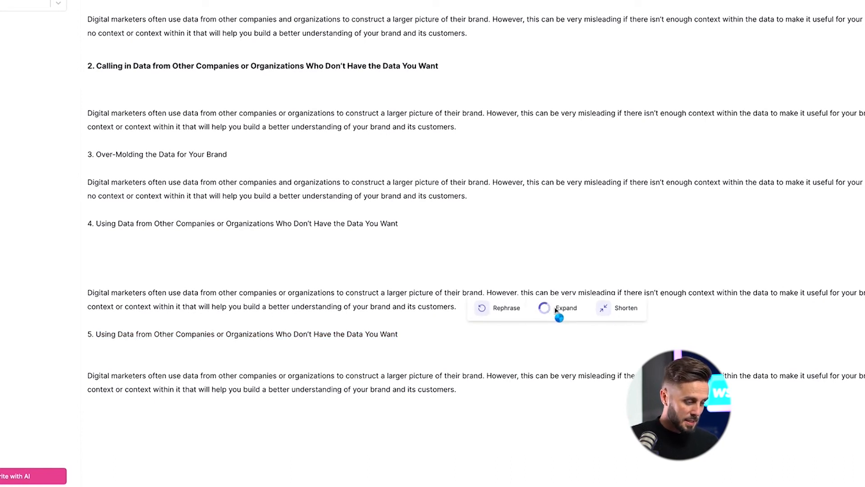
click(566, 308)
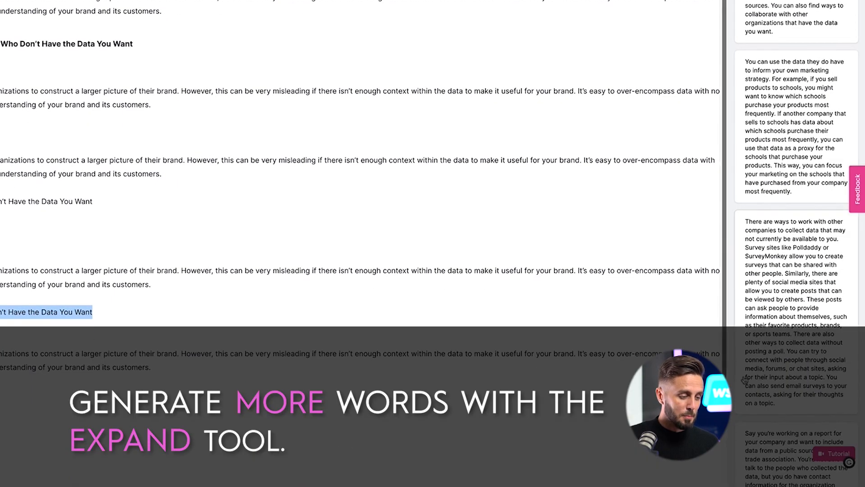
scroll(down, 3)
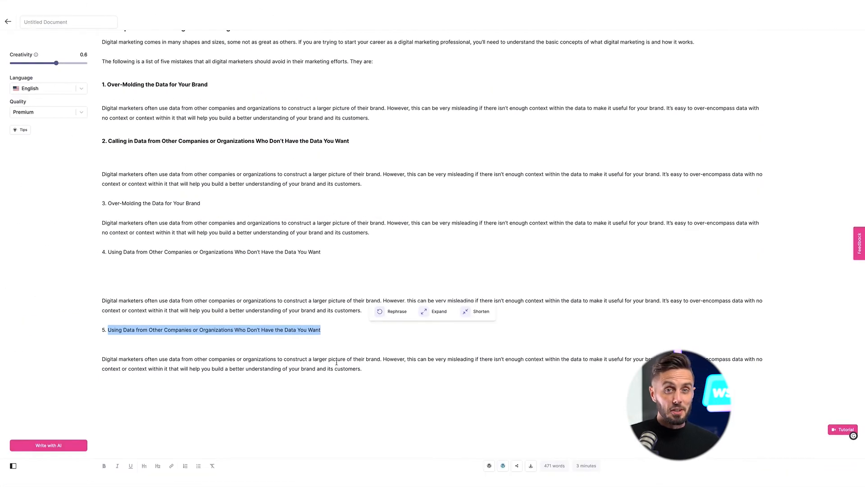
click(98, 339)
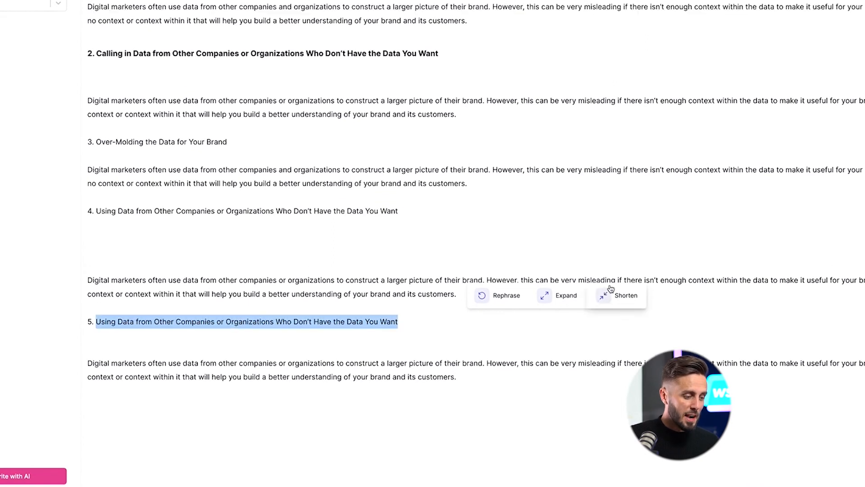
click(626, 296)
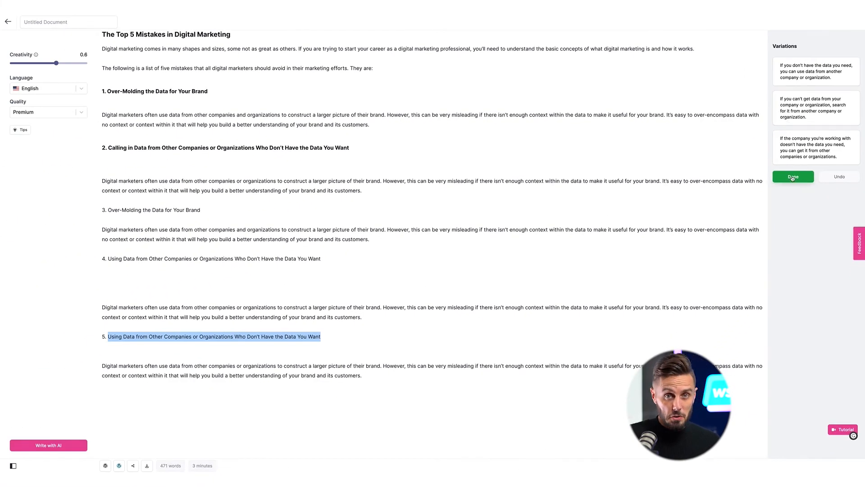
click(793, 176)
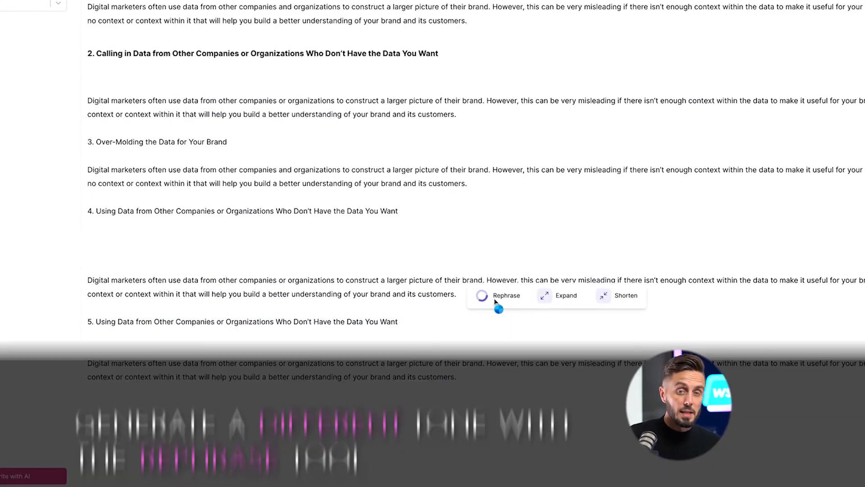
Generate rephrased versions of the fifth mistake heading and dismiss them.
click(506, 296)
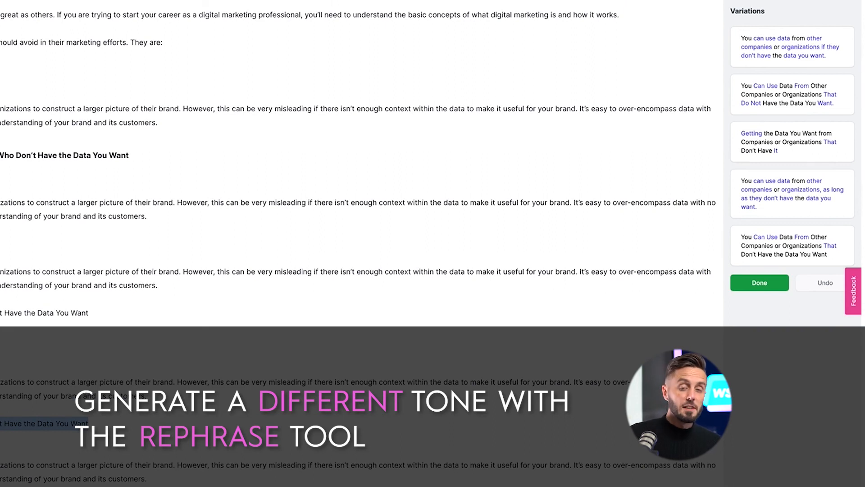
click(759, 282)
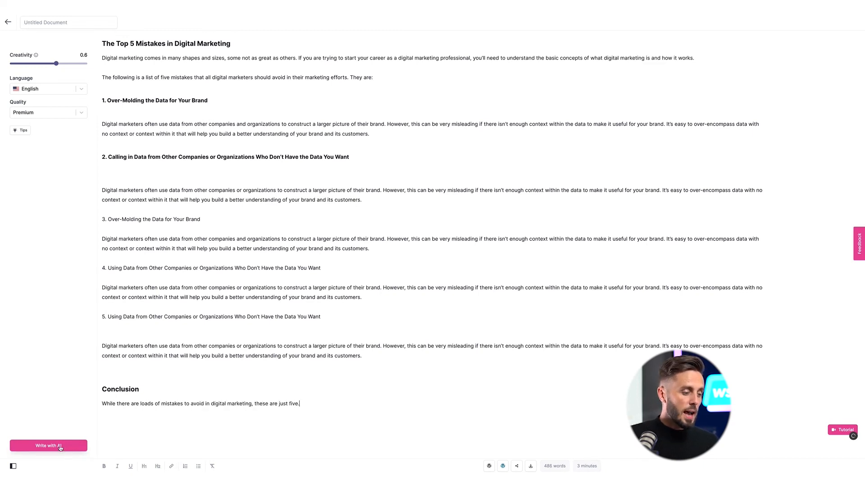
Have the AI continue the conclusion, then stop the generation once the closing is written.
click(48, 445)
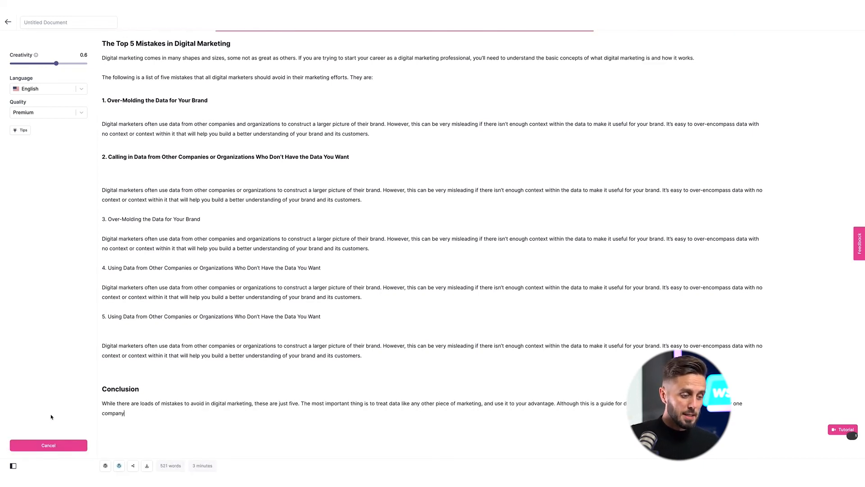
click(48, 444)
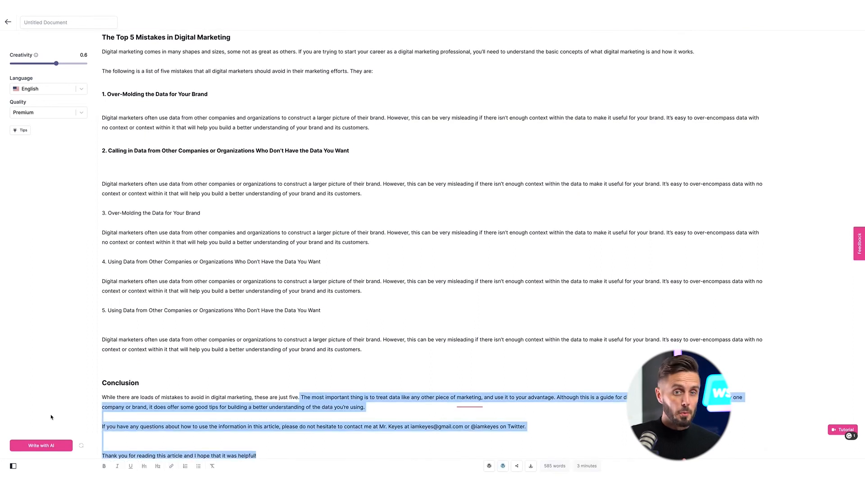